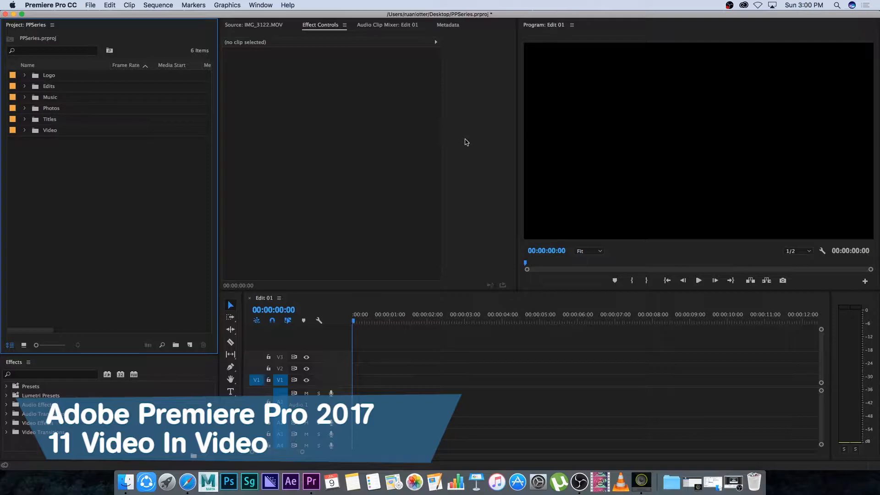
# - Expand the Video bin and place Clip01 at the start of track V1 in Edit 01
pyautogui.click(25, 130)
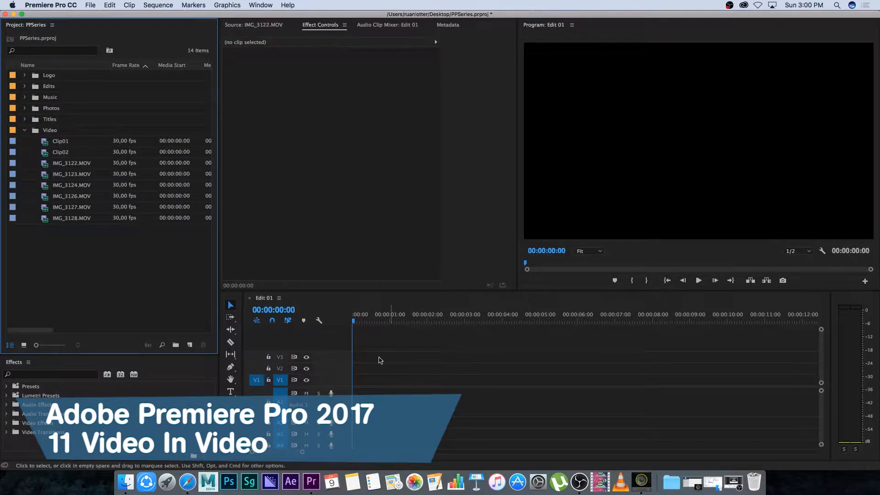
pyautogui.click(60, 141)
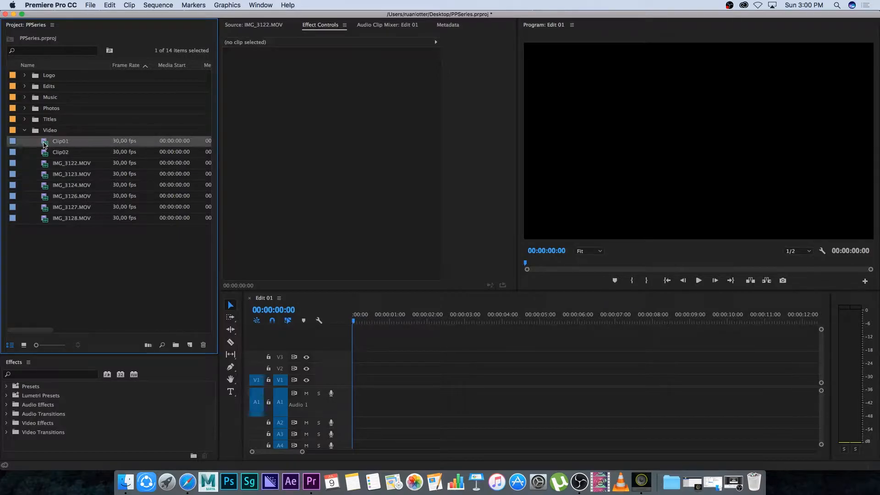
pyautogui.moveTo(60, 140); pyautogui.dragTo(539, 387)
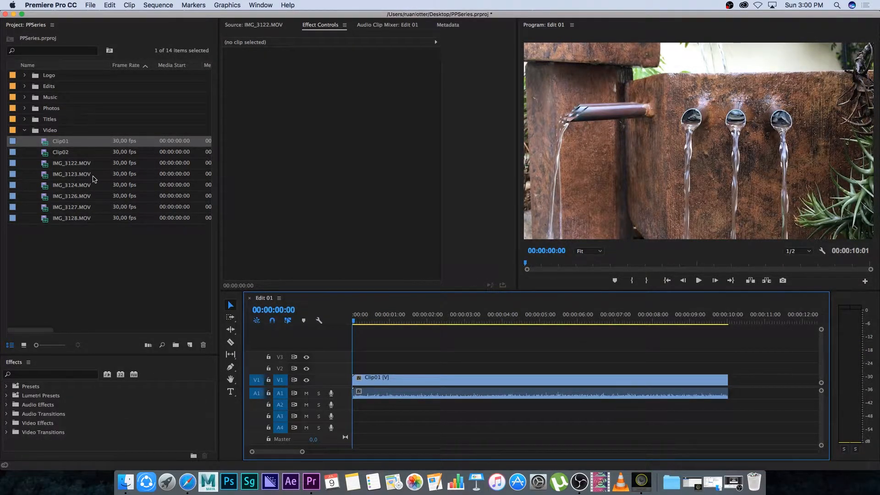
# - Preview Clip02, put it on V2 above Clip01, and unlink its audio
pyautogui.doubleClick(60, 152)
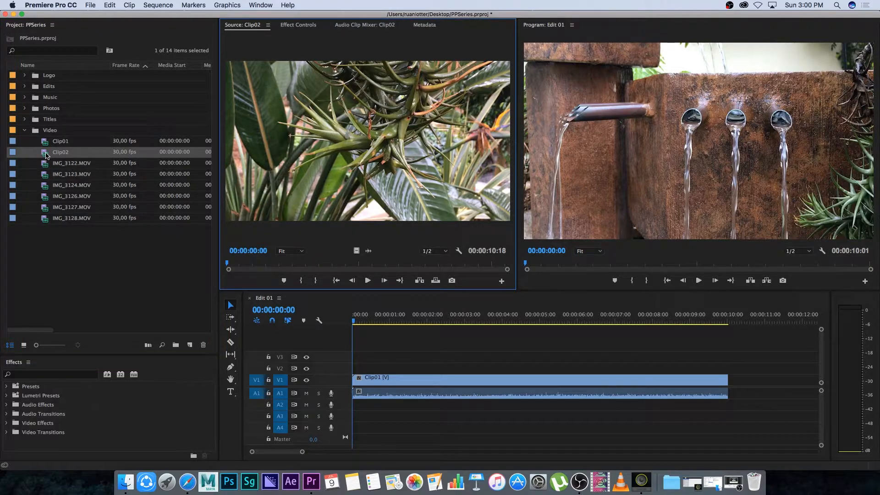
pyautogui.moveTo(60, 153); pyautogui.dragTo(370, 370)
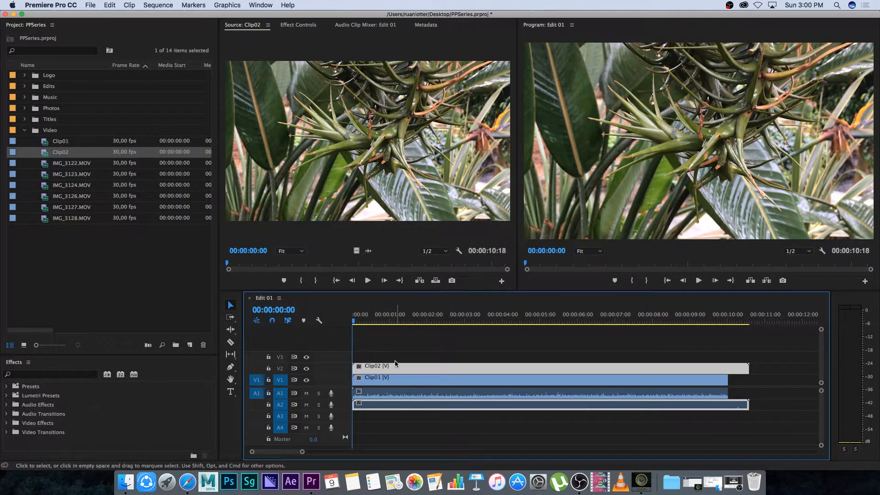
pyautogui.rightClick(397, 364)
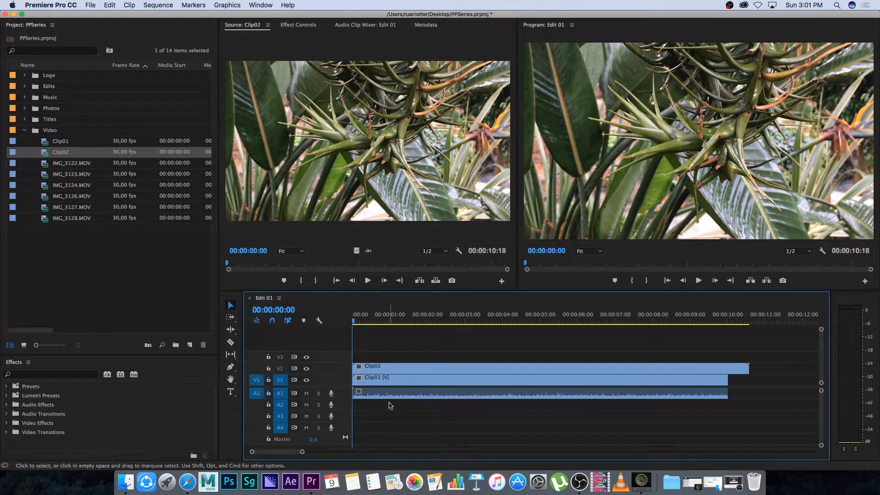
pyautogui.click(397, 320)
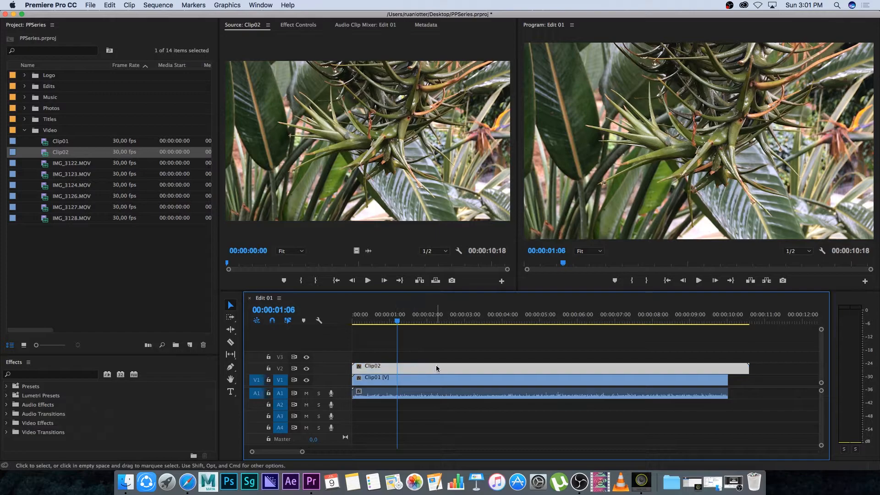
# - Scale Clip02 to 30 in Effect Controls, move it to the lower-left corner, and play back
pyautogui.click(298, 25)
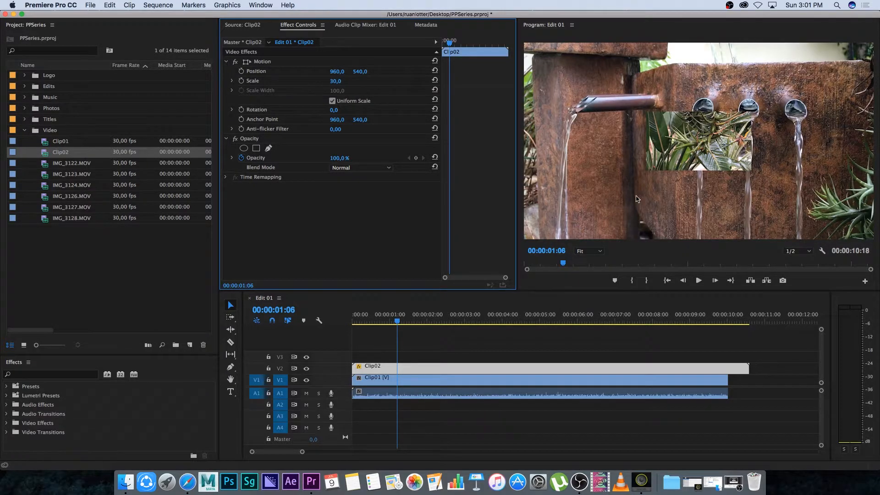
pyautogui.moveTo(675, 165)
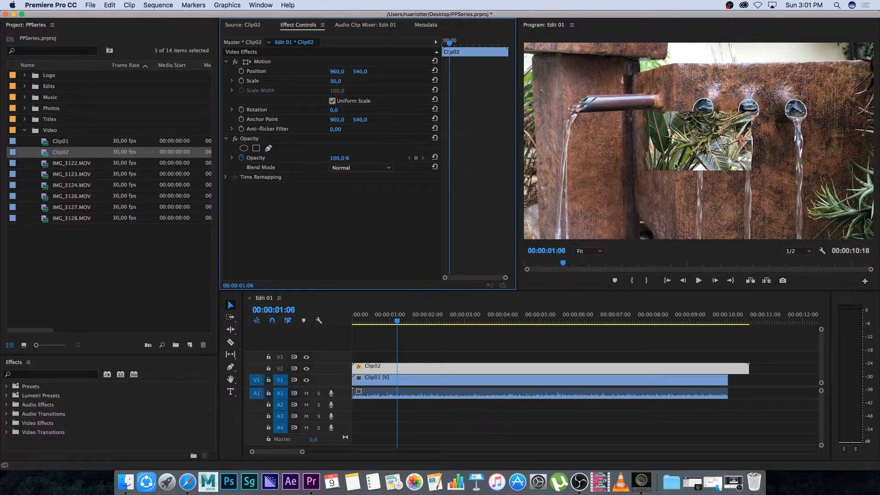
pyautogui.click(262, 62)
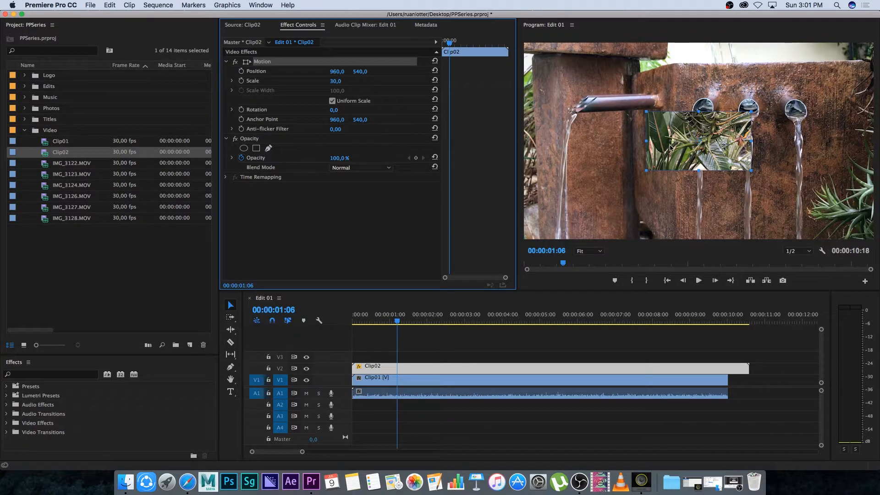
pyautogui.moveTo(698, 137); pyautogui.dragTo(578, 204)
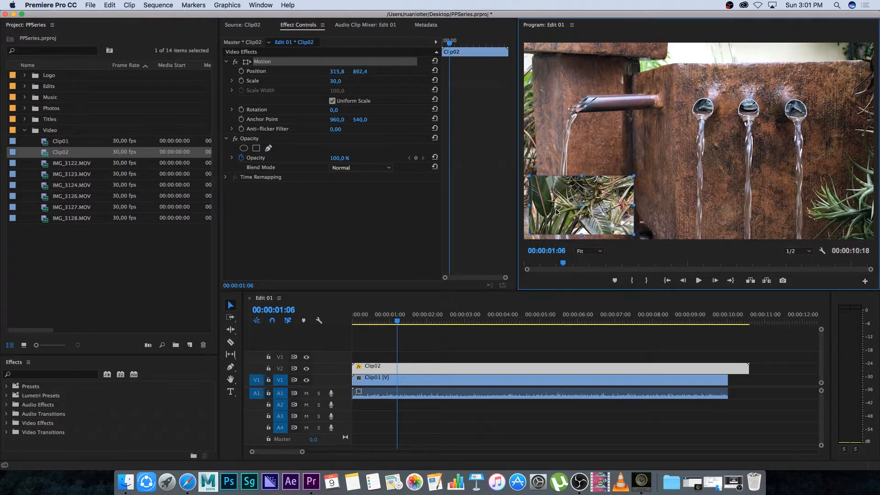
pyautogui.moveTo(577, 206); pyautogui.dragTo(575, 209)
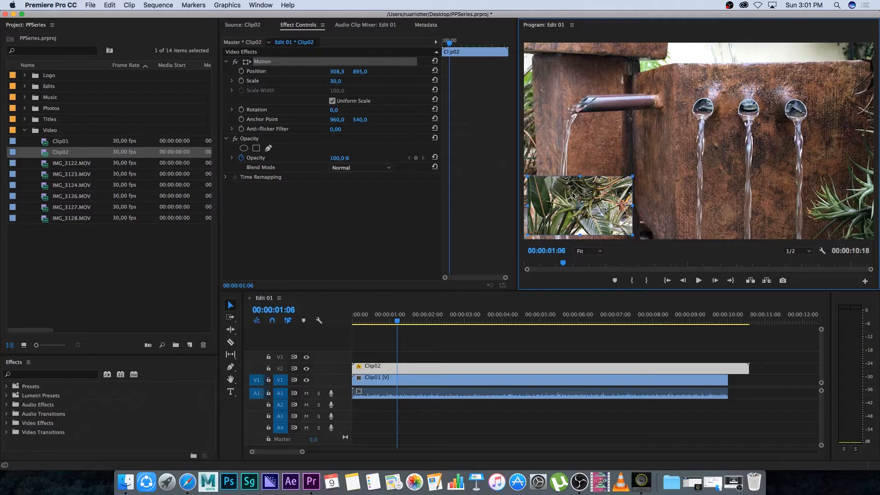
pyautogui.click(427, 338)
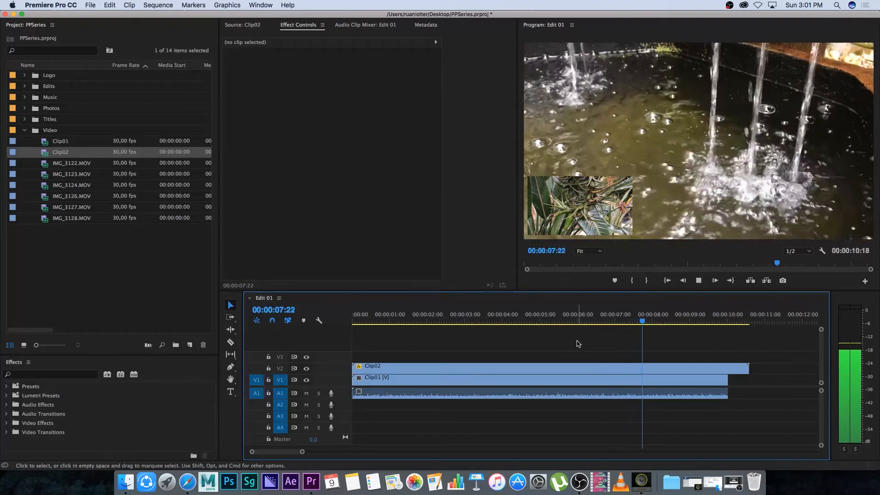
# - Drag Clip02's right edge back to end where Clip01 ends
pyautogui.moveTo(747, 367); pyautogui.dragTo(737, 368)
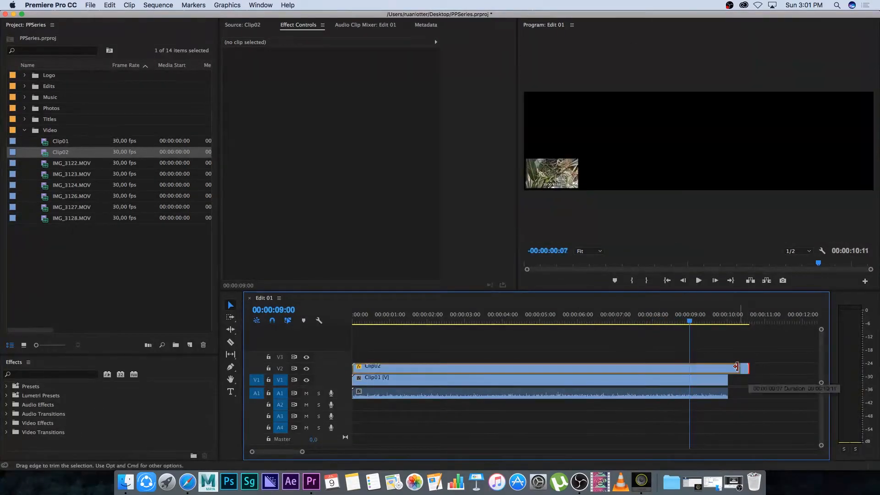